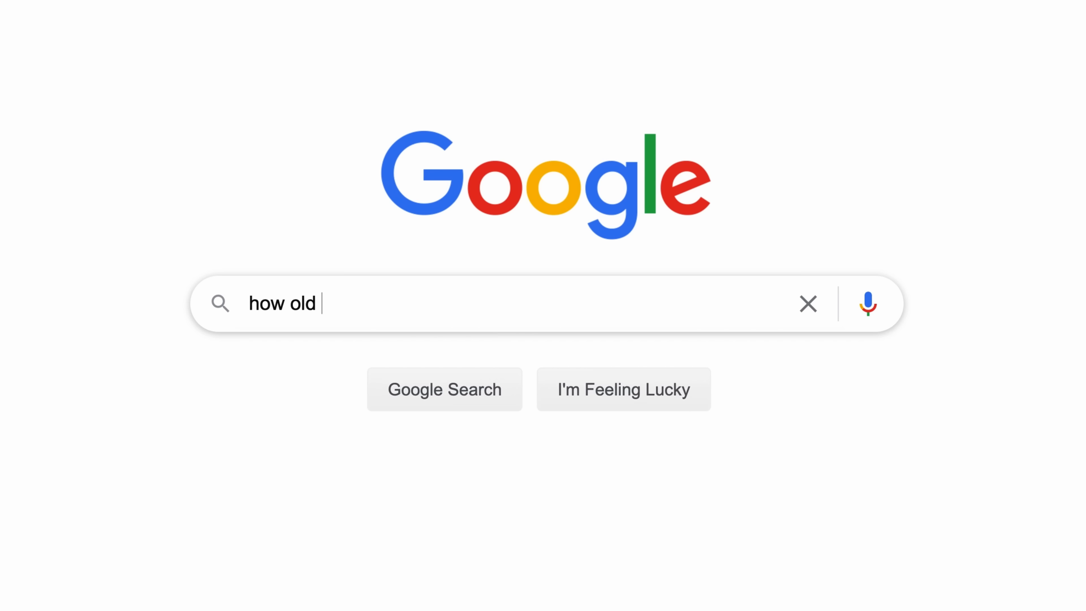
- Search 'is dust dead skin' and expand the question 'Is dust actually dead skin cells?'
type("how much wo")
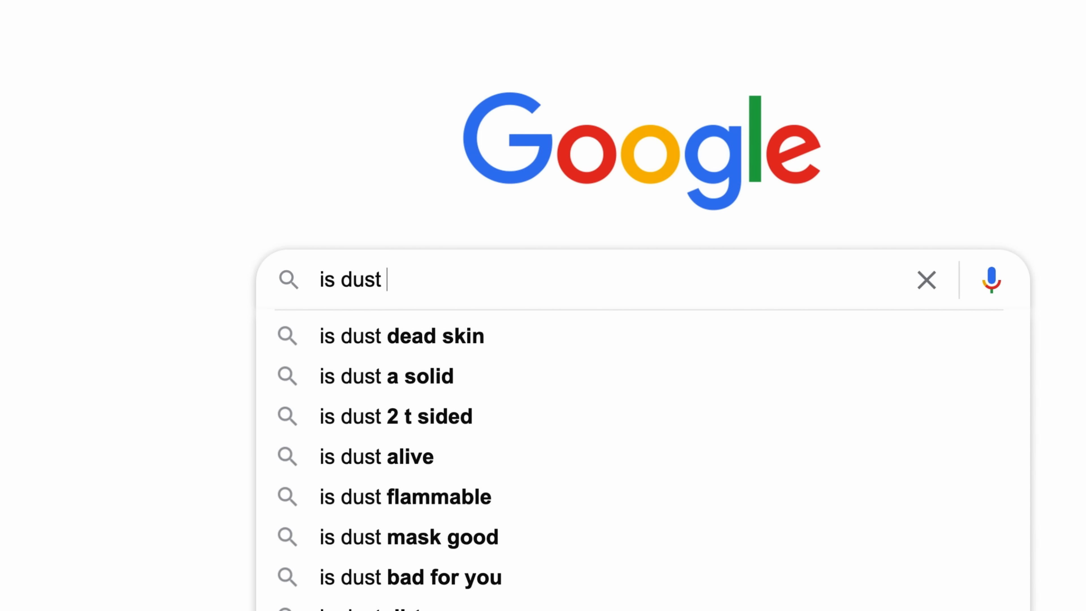
left_click(400, 336)
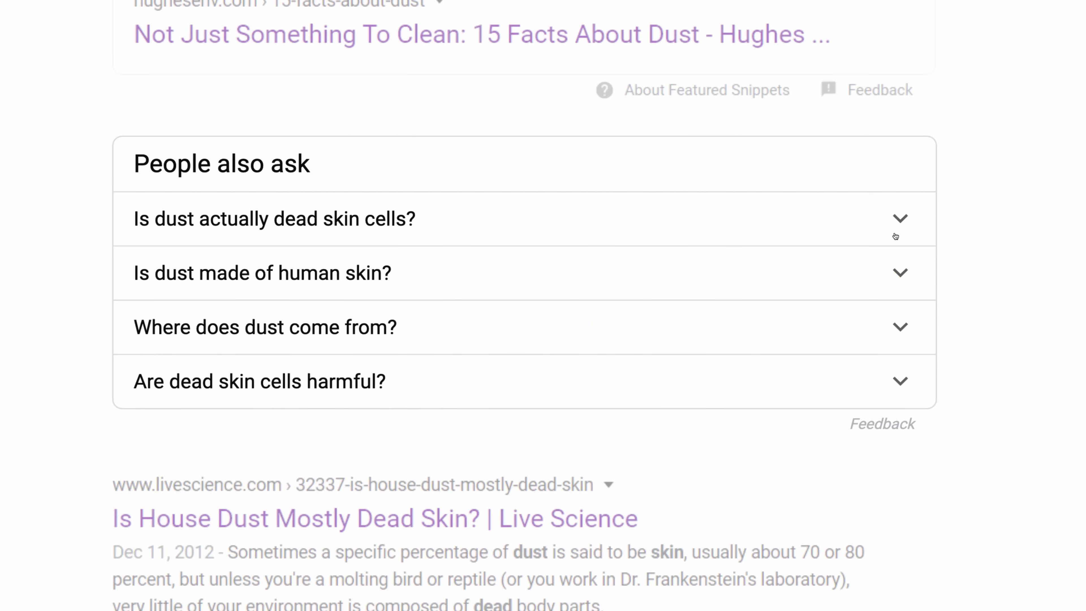
left_click(274, 220)
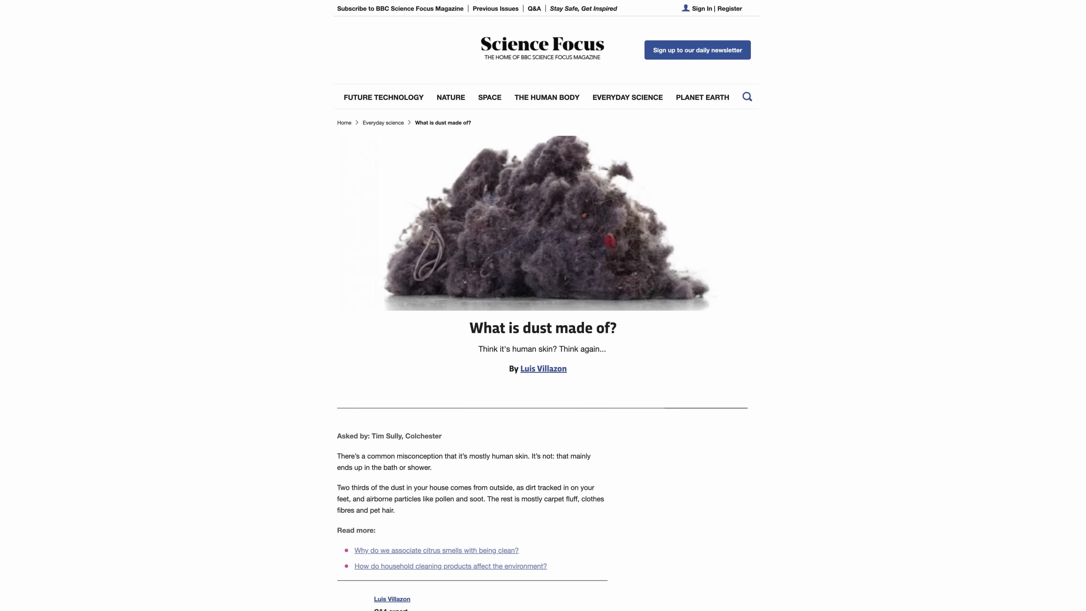
- Scroll through the Science Focus 'What is dust made of?' article about skin, pollen and soot
scroll("down", 3)
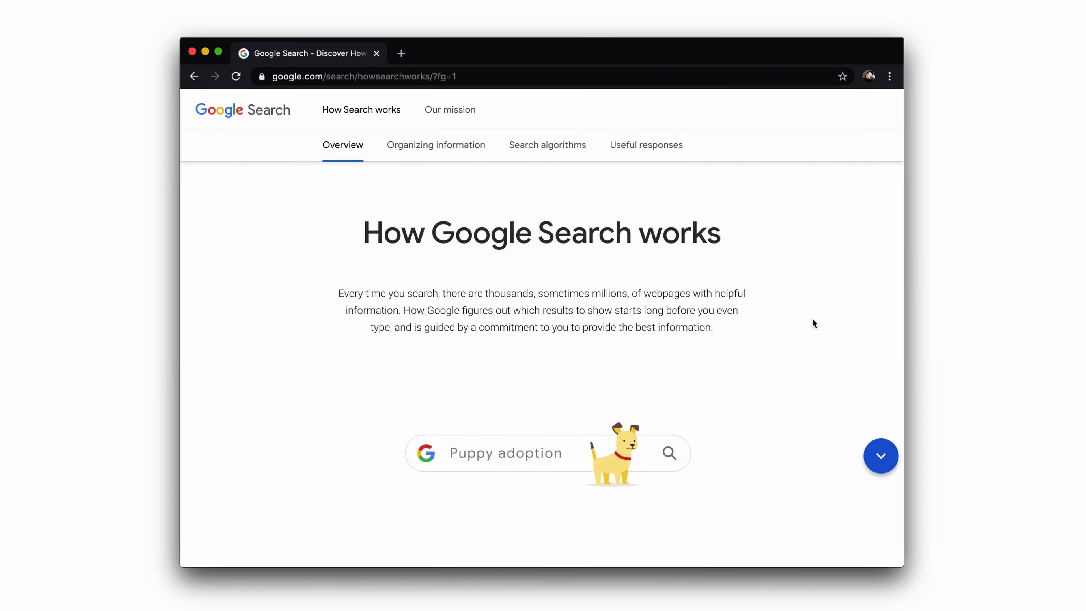
- Scroll the 'How Google Search works' page to the 'Organizing the content of the web' section
scroll("down", 3)
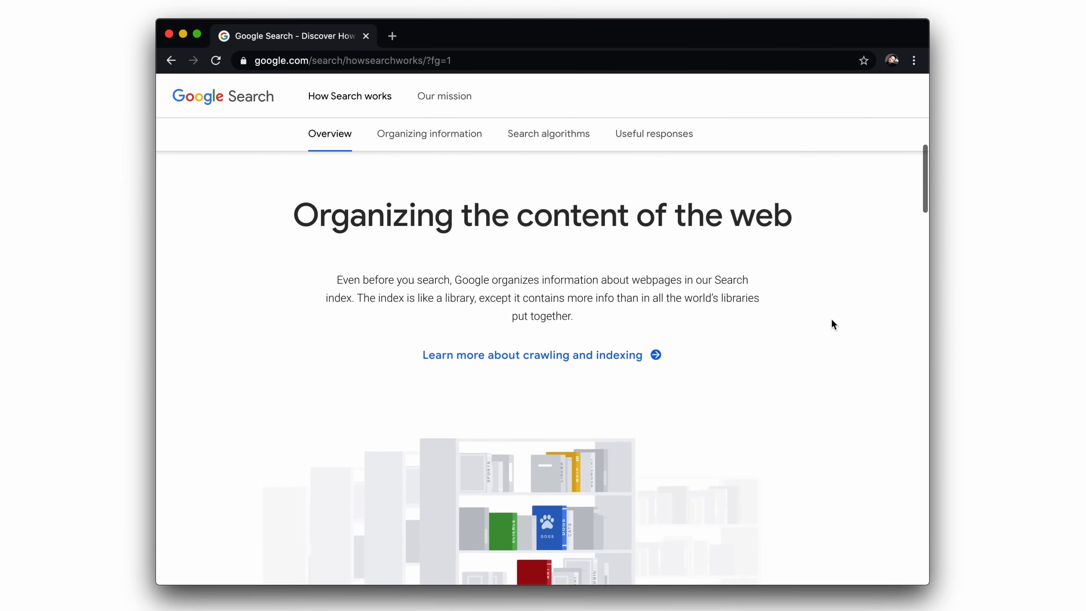